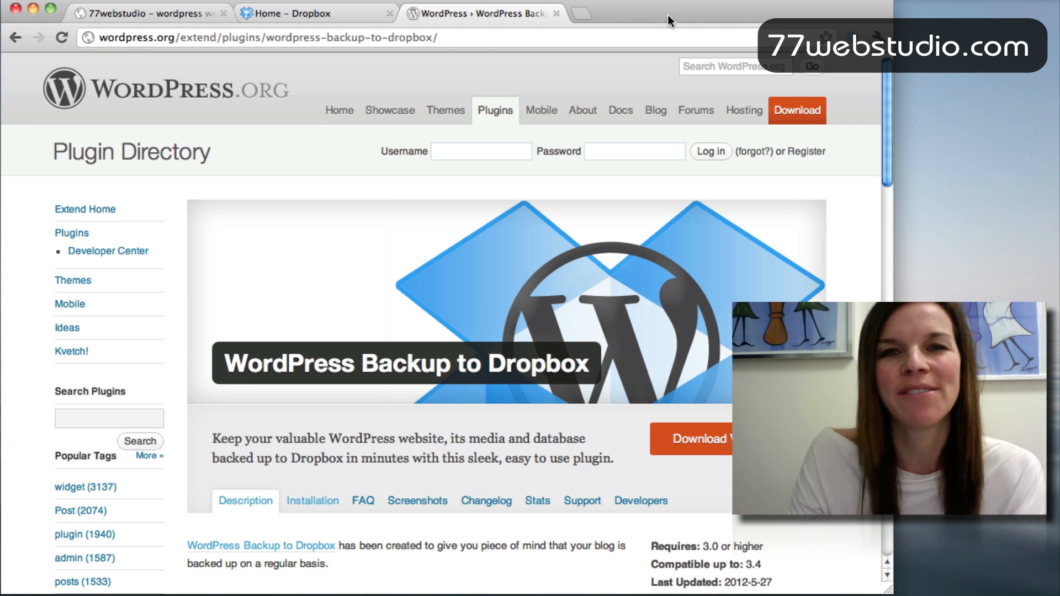
pyautogui.moveTo(550, 186)
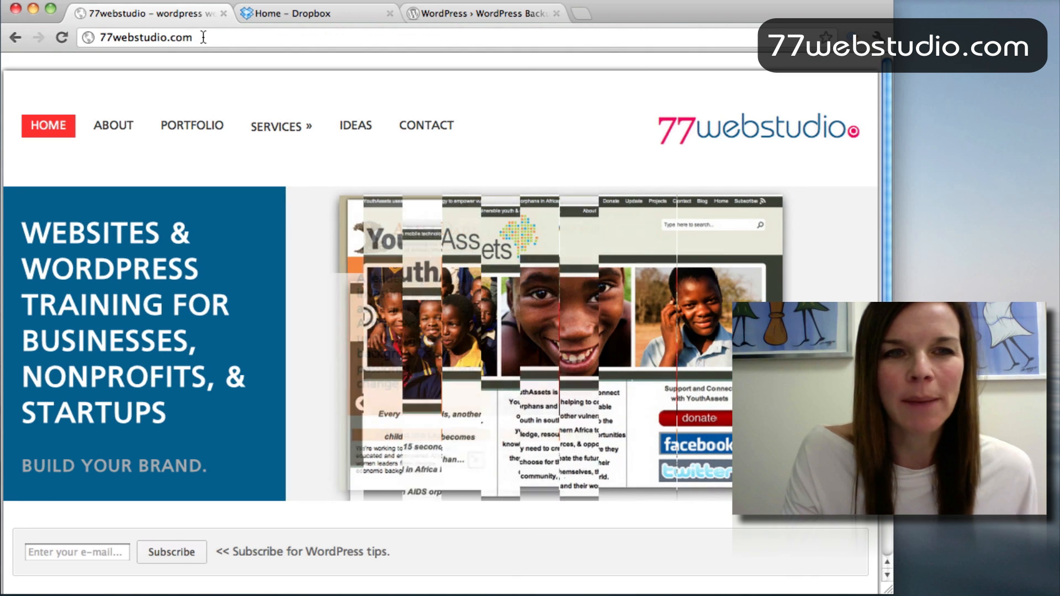
# Step: Go to 77webstudio.com/wp-admin to reach the site's admin dashboard
pyautogui.write('/wp-admin')
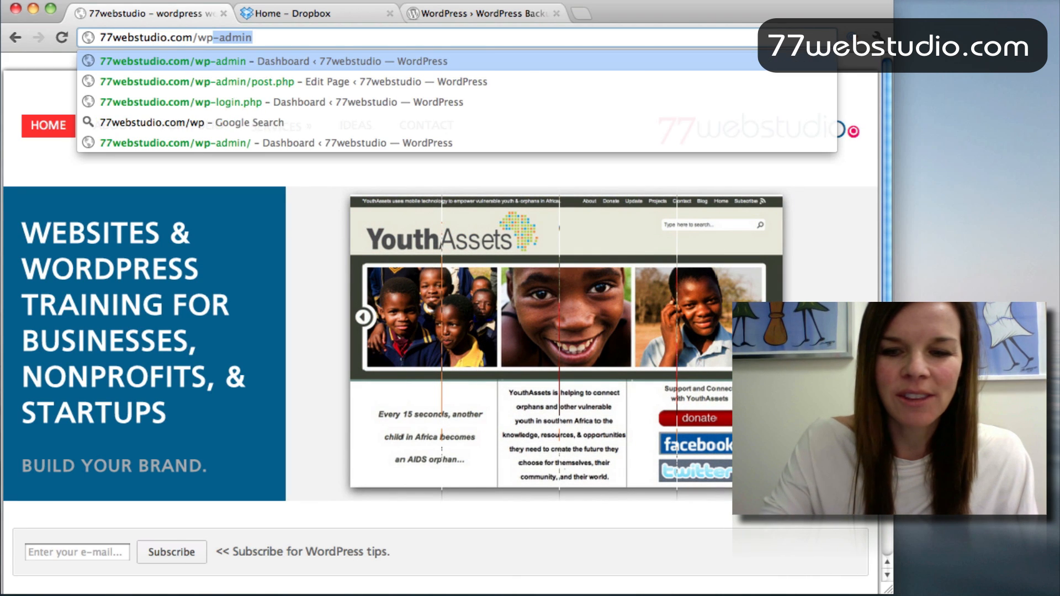
pyautogui.click(166, 61)
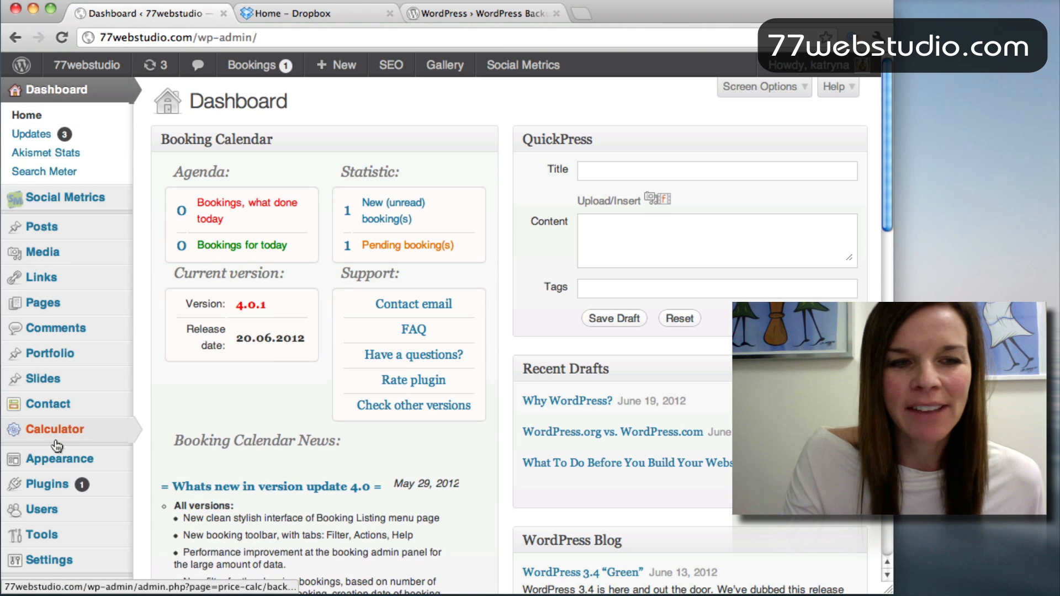
pyautogui.moveTo(53, 488)
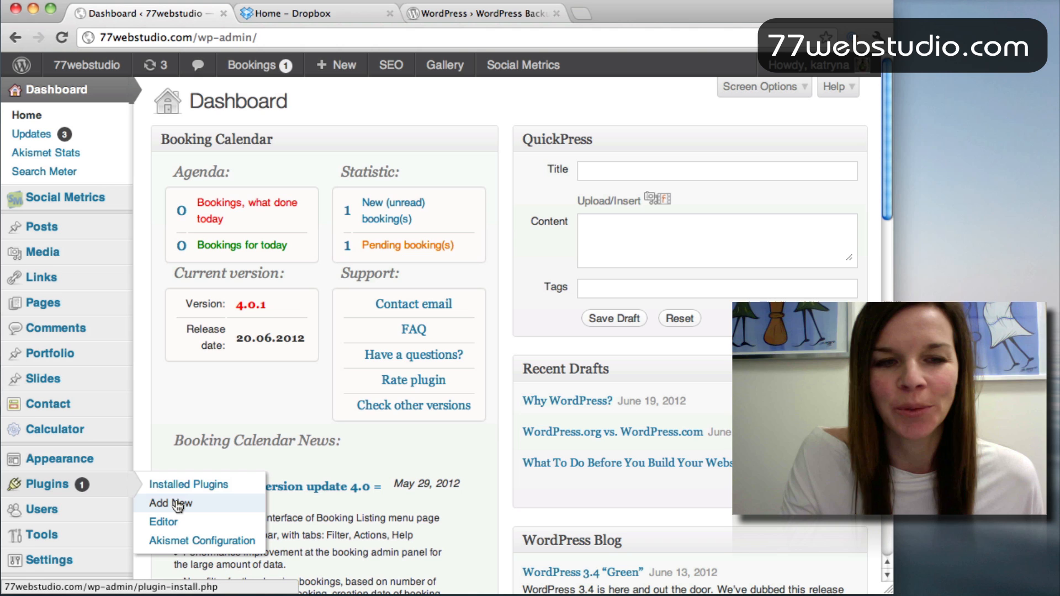
# Step: Search the plugin directory for 'wordpress backup to dropbox' from Add New
pyautogui.click(168, 504)
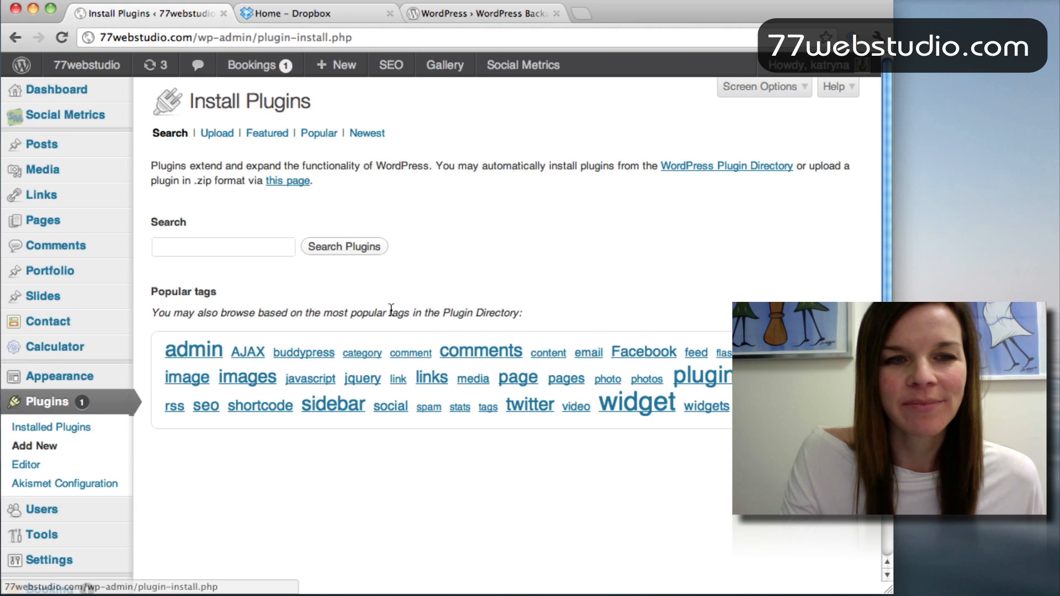
pyautogui.click(218, 247)
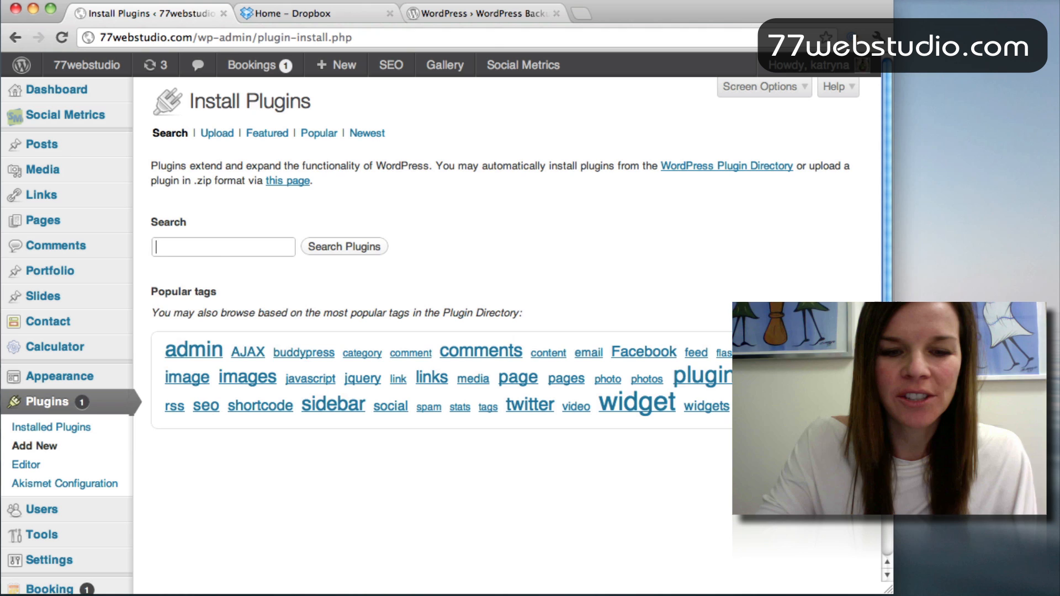
pyautogui.write('wordpr')
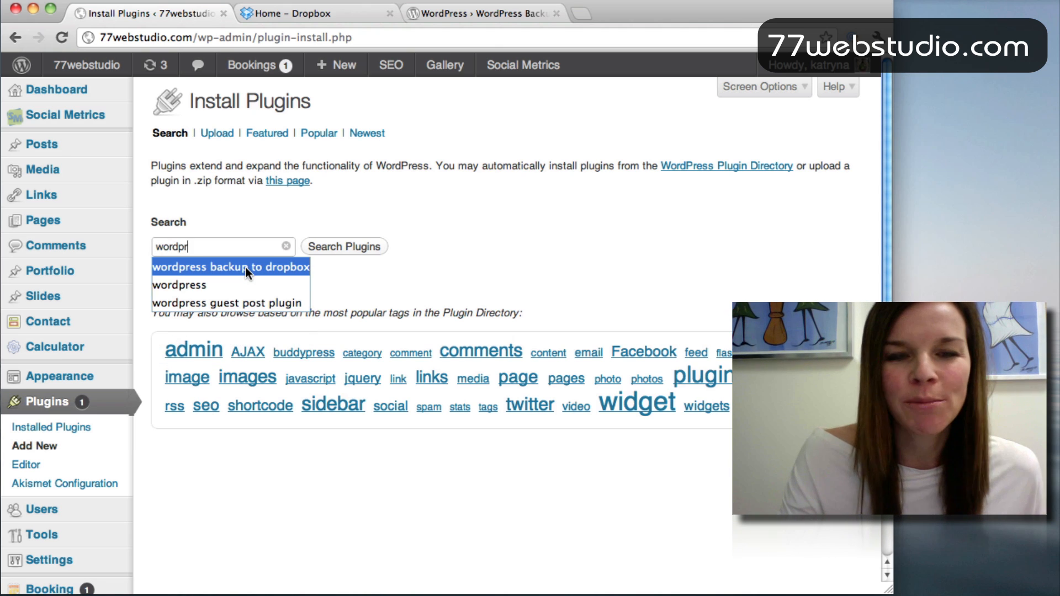
pyautogui.click(229, 267)
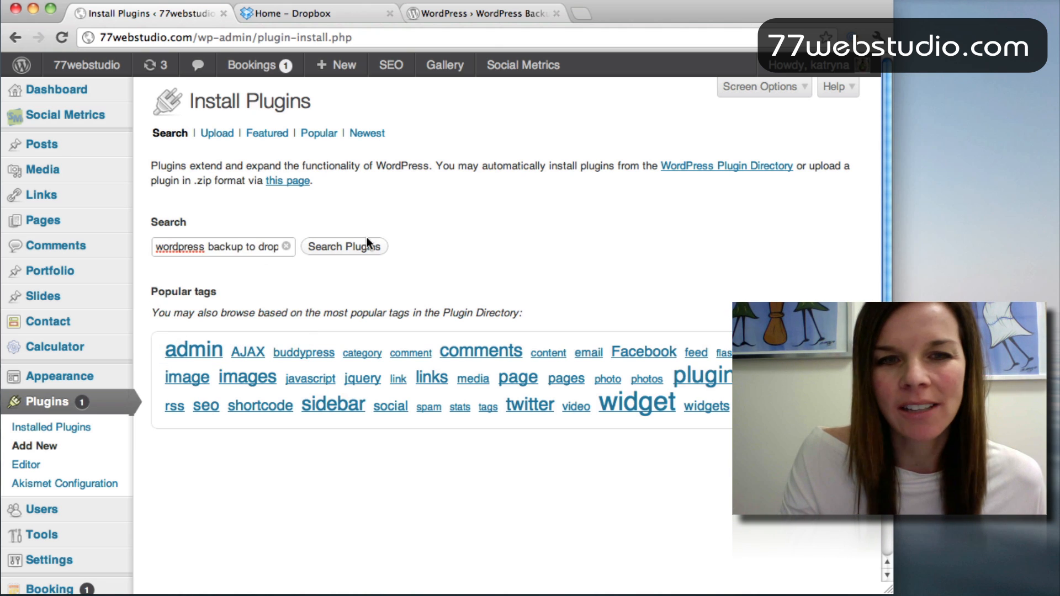
pyautogui.click(345, 246)
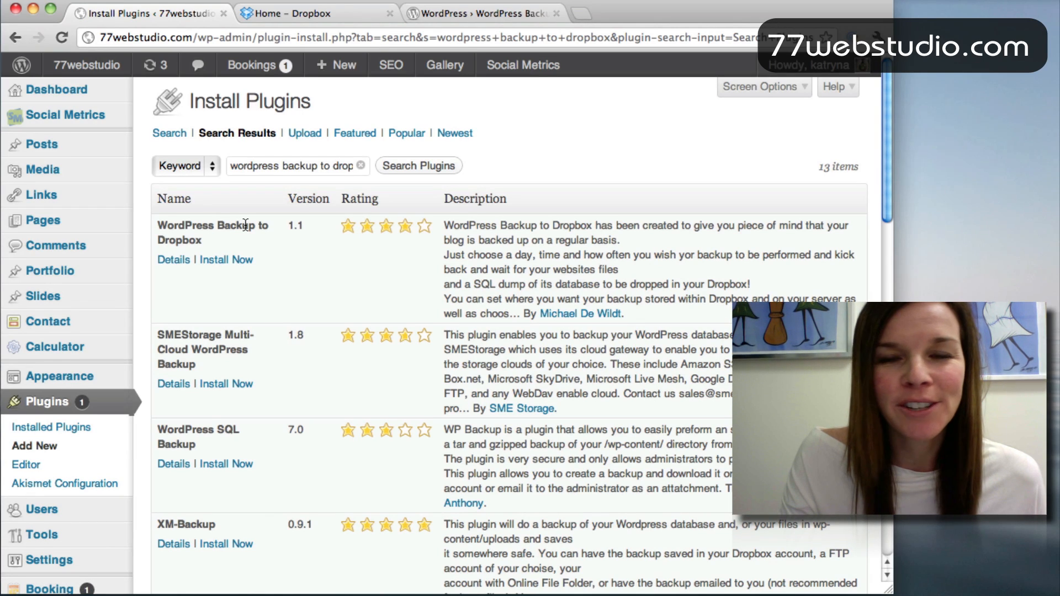
pyautogui.moveTo(226, 263)
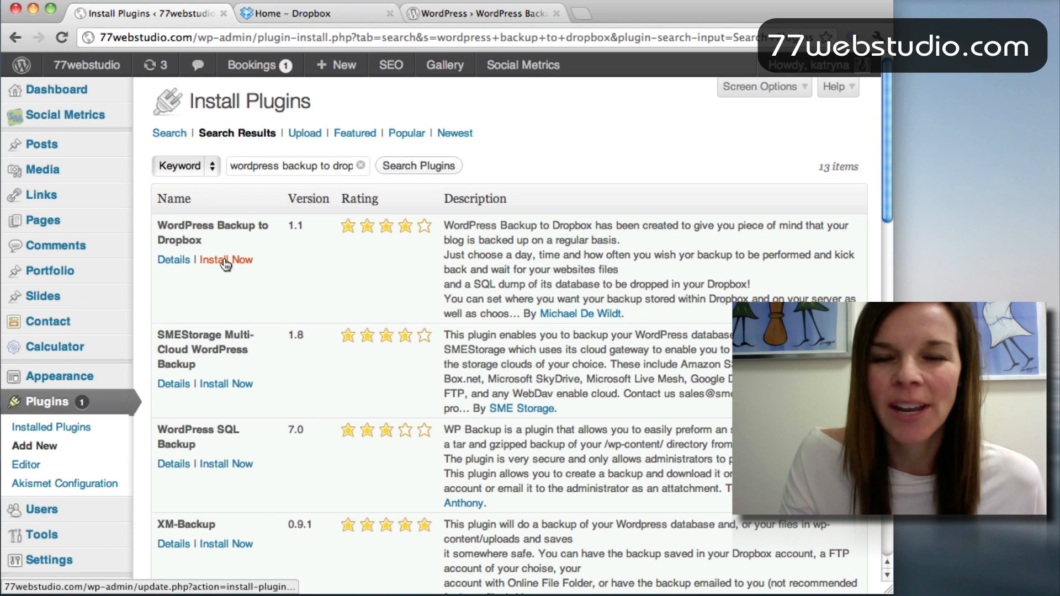
# Step: Install WordPress Backup to Dropbox 1.1 and activate it on the site
pyautogui.click(226, 259)
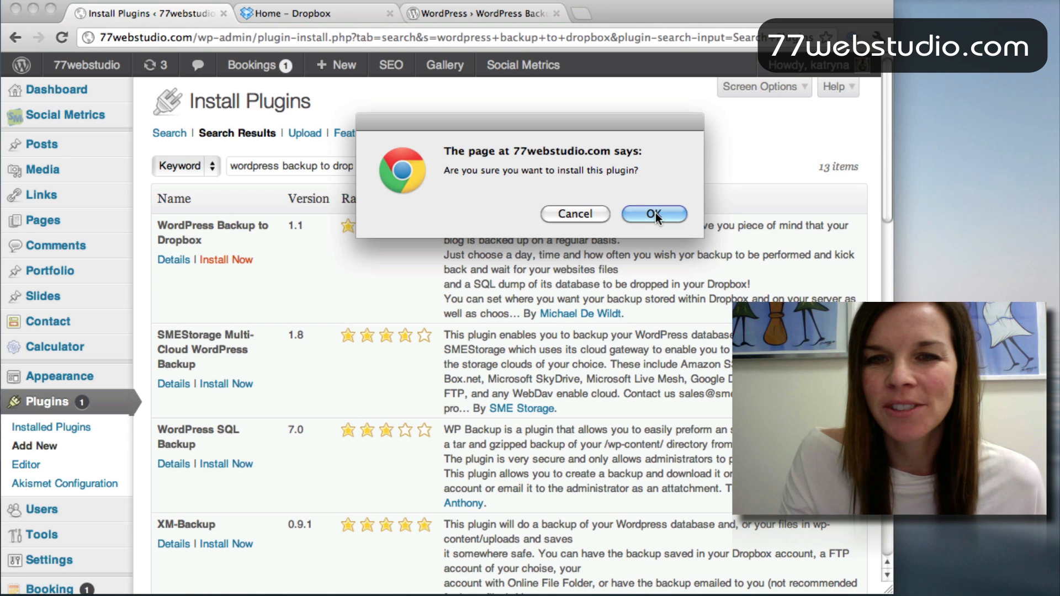
pyautogui.click(653, 214)
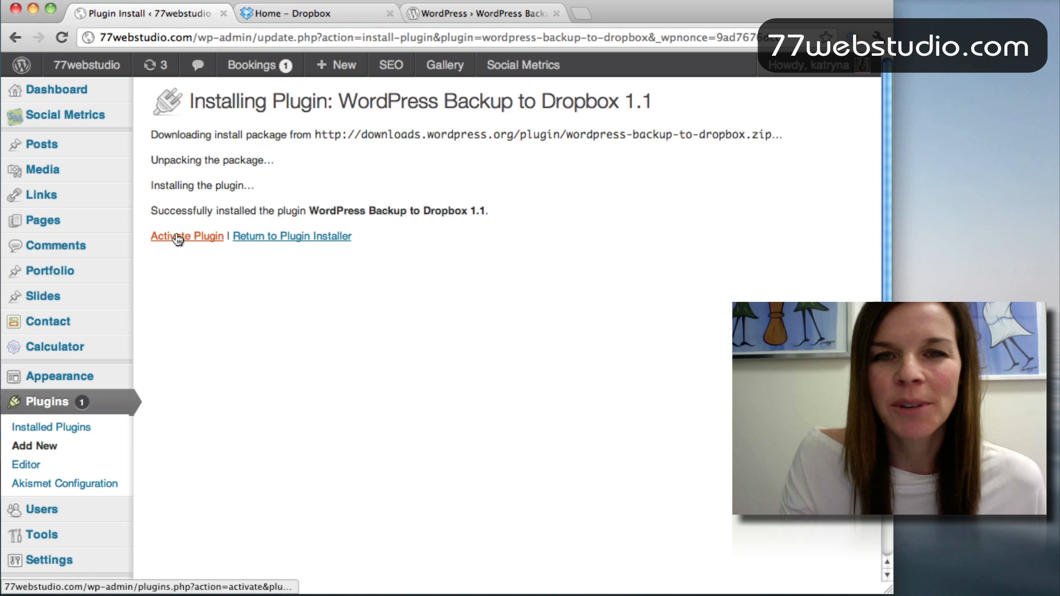
pyautogui.click(186, 235)
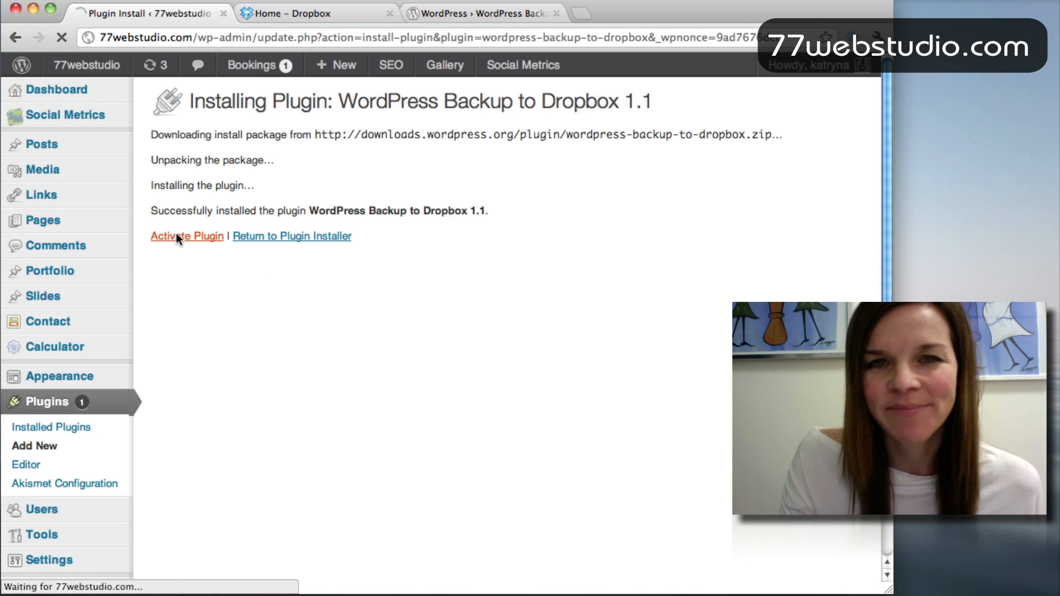
pyautogui.click(187, 236)
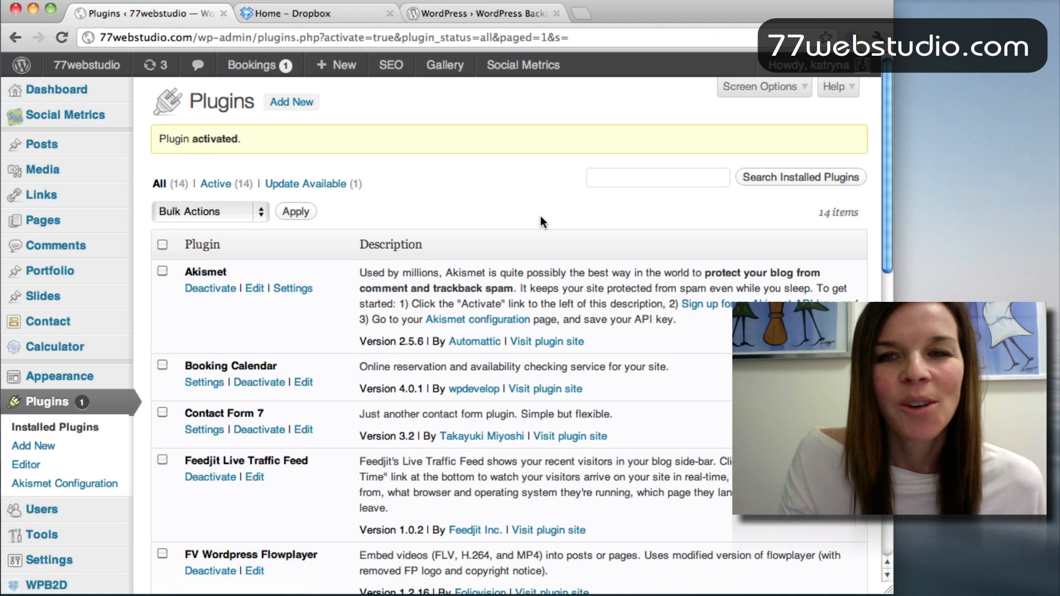
# Step: Go to the WPB2D Backup Settings page, which asks for Dropbox authorization
pyautogui.scroll(-3)
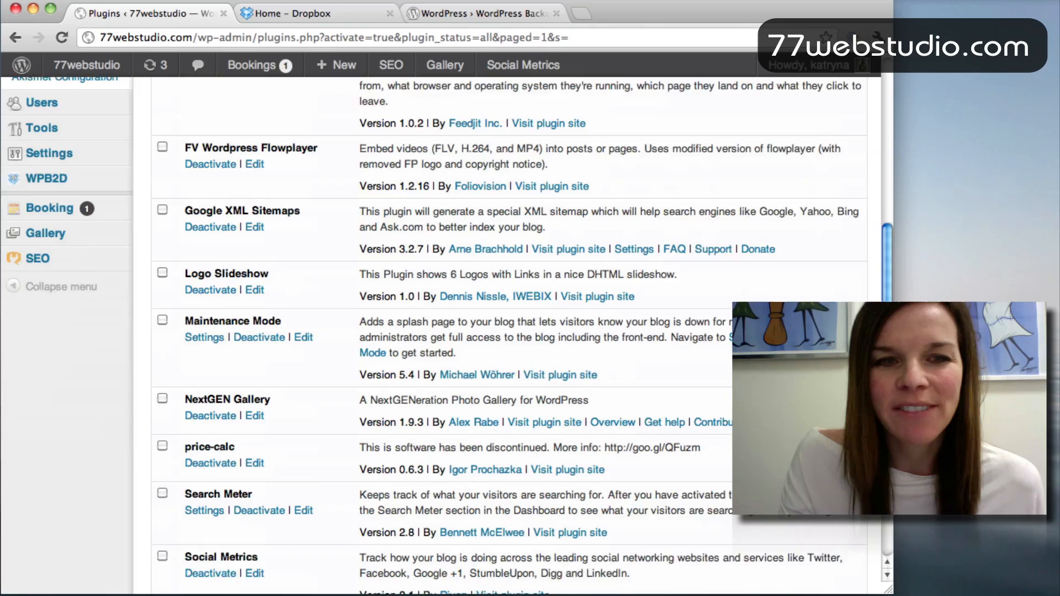
pyautogui.scroll(-3)
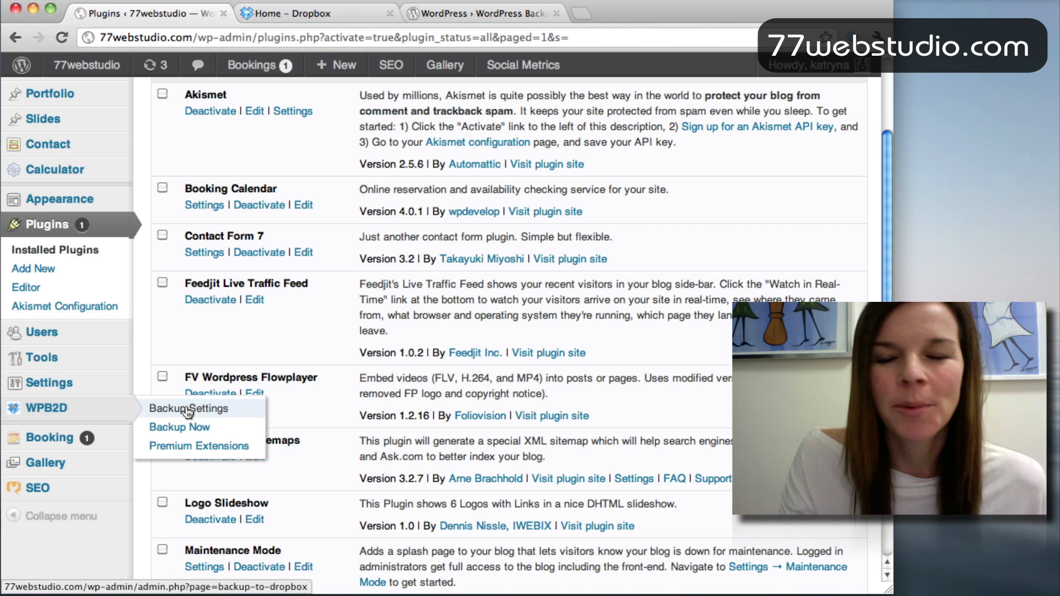
pyautogui.click(190, 409)
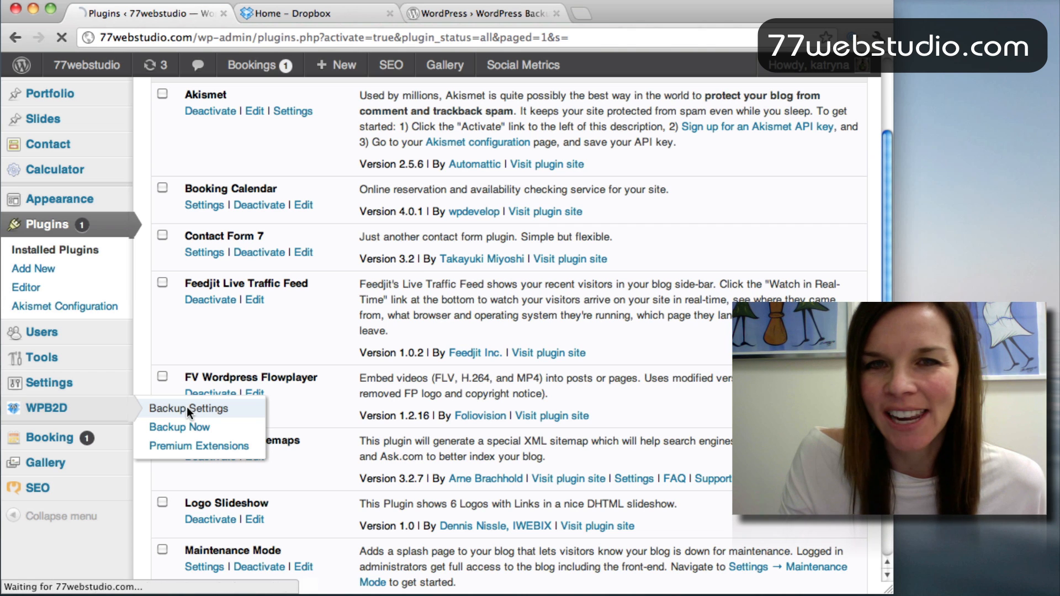
pyautogui.click(186, 409)
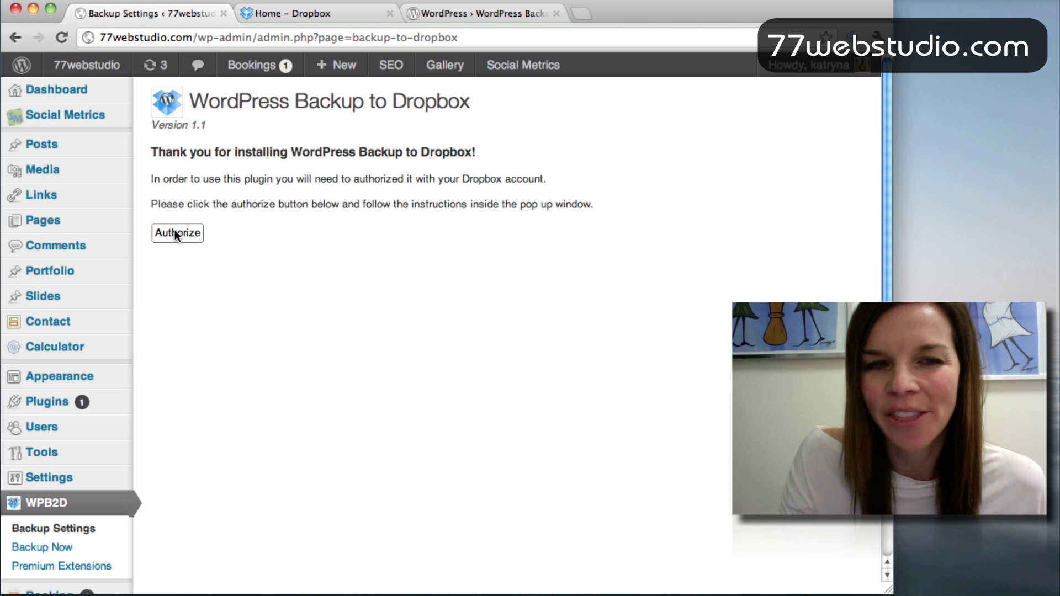
# Step: Allow the backup app in Dropbox and continue to the linked account's scheduling options
pyautogui.click(176, 233)
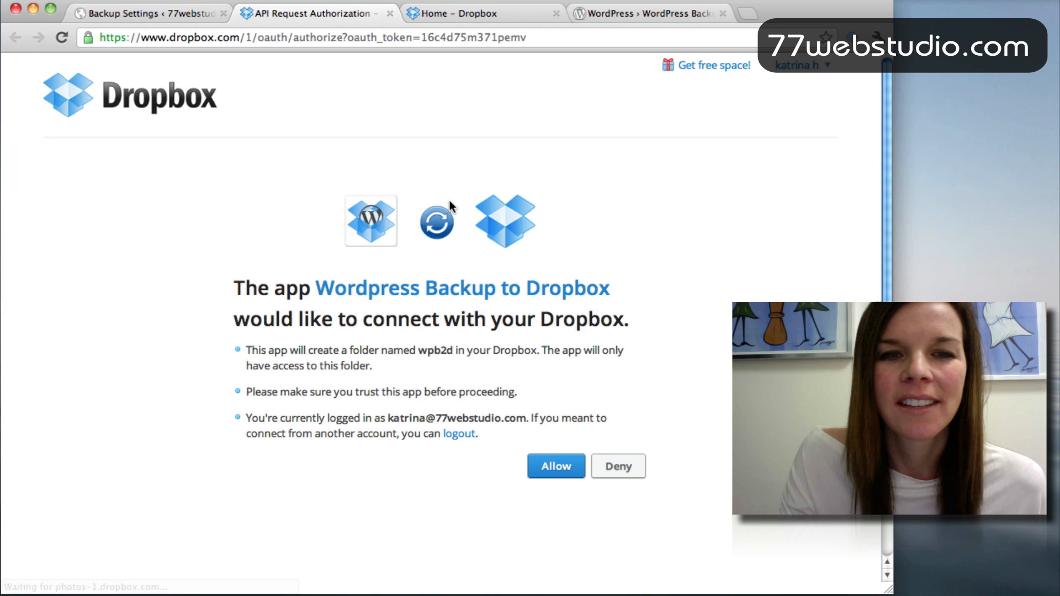
pyautogui.moveTo(382, 237)
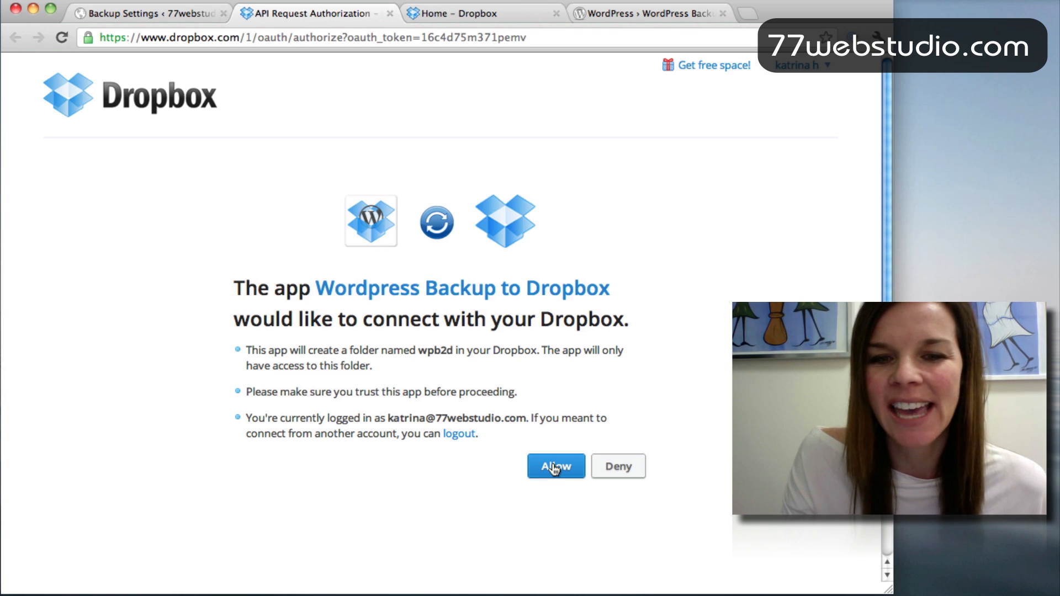
pyautogui.moveTo(473, 203)
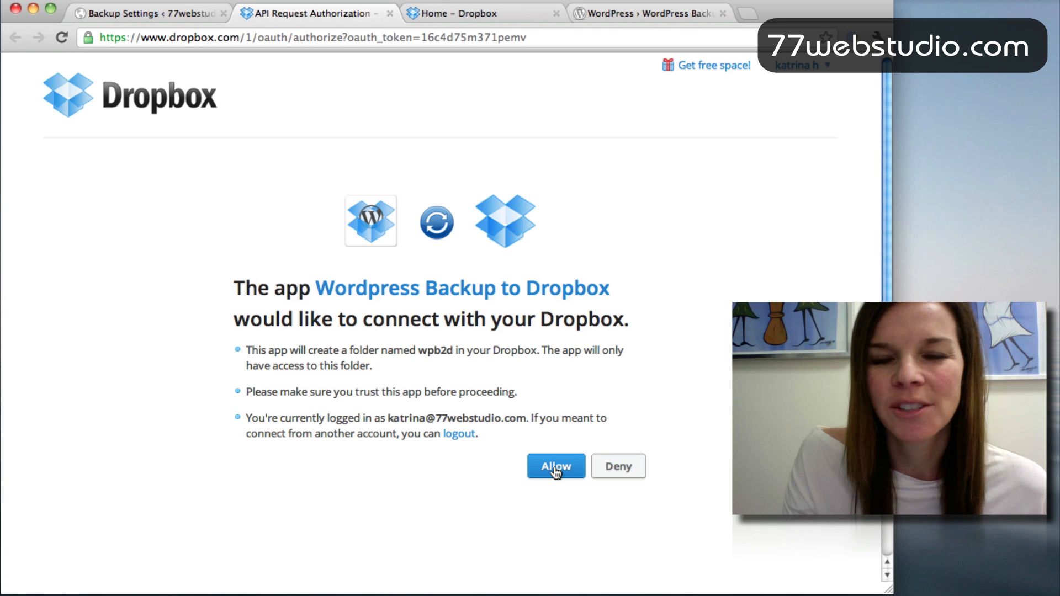
pyautogui.click(555, 466)
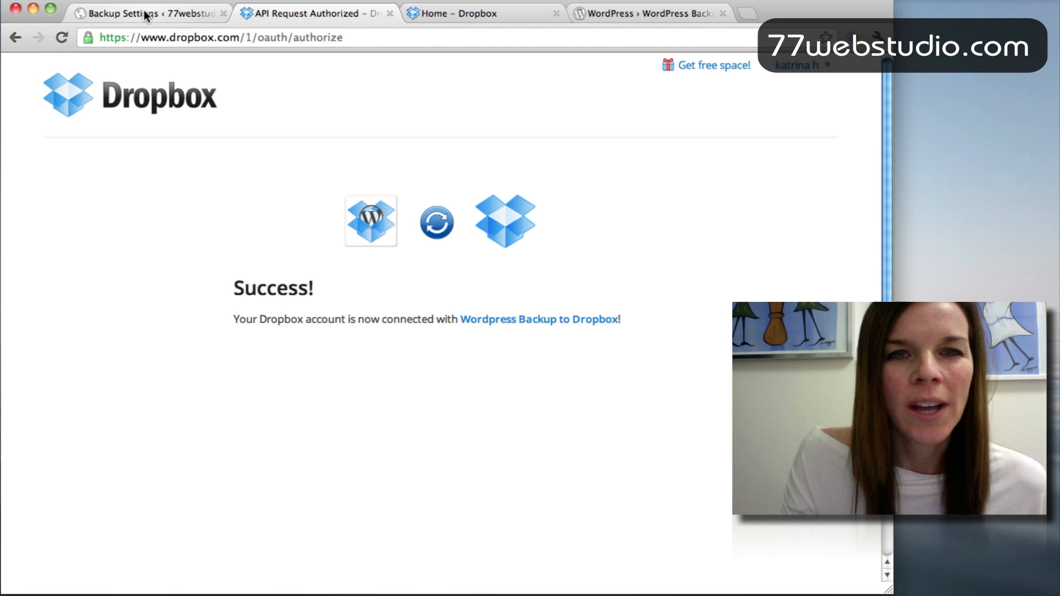
pyautogui.click(139, 12)
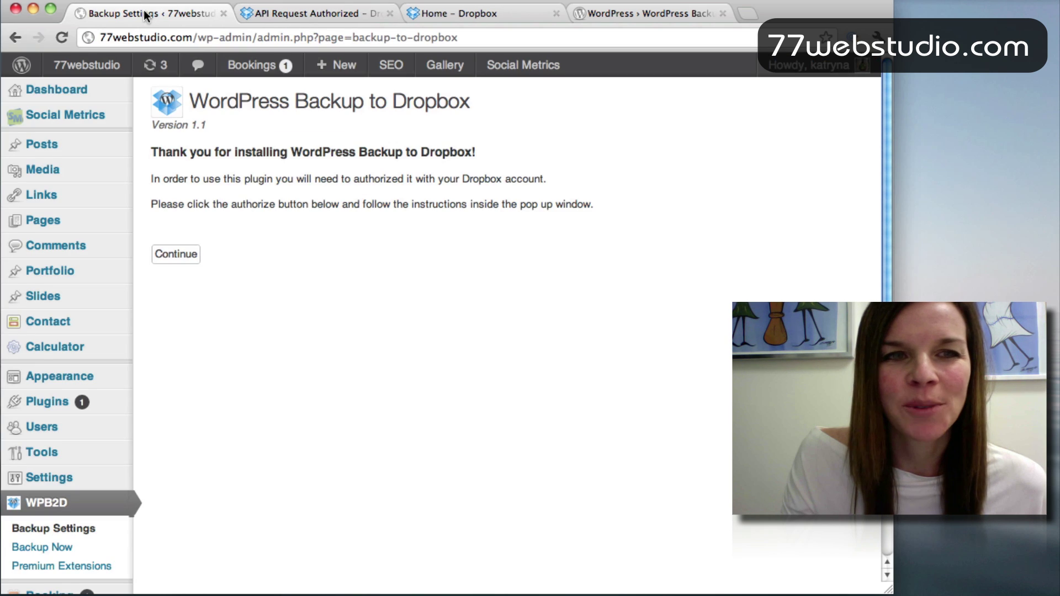
pyautogui.moveTo(66, 528)
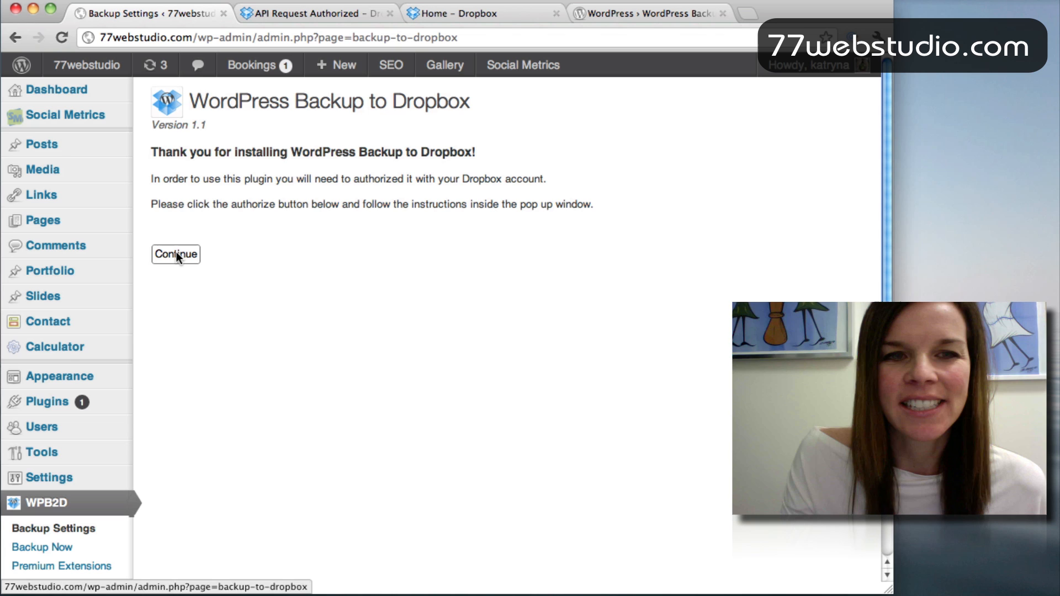
pyautogui.click(175, 254)
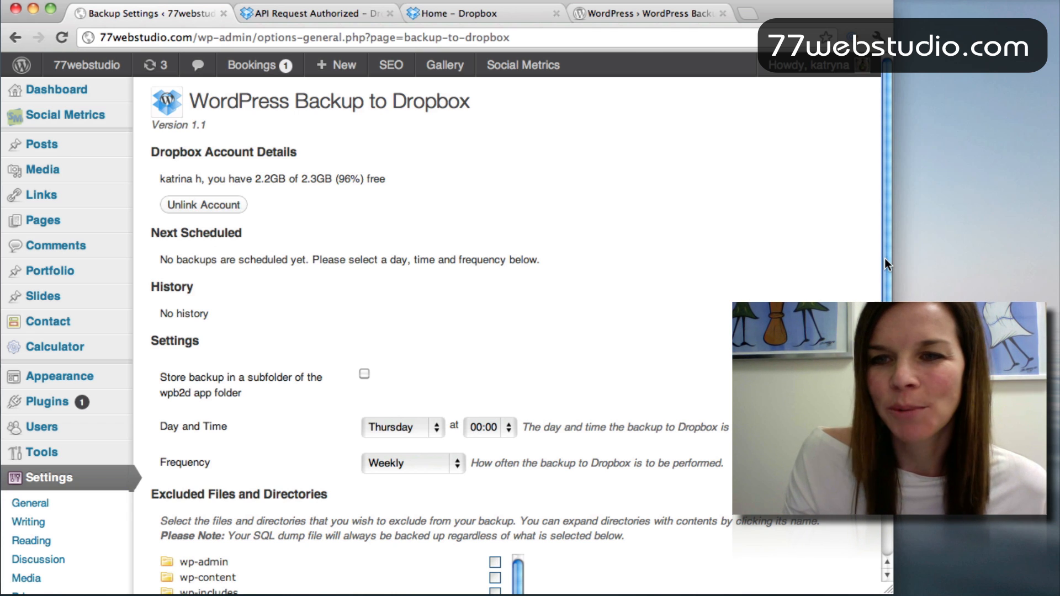
# Step: Set the backup frequency to Daily at 00:00
pyautogui.scroll(-3)
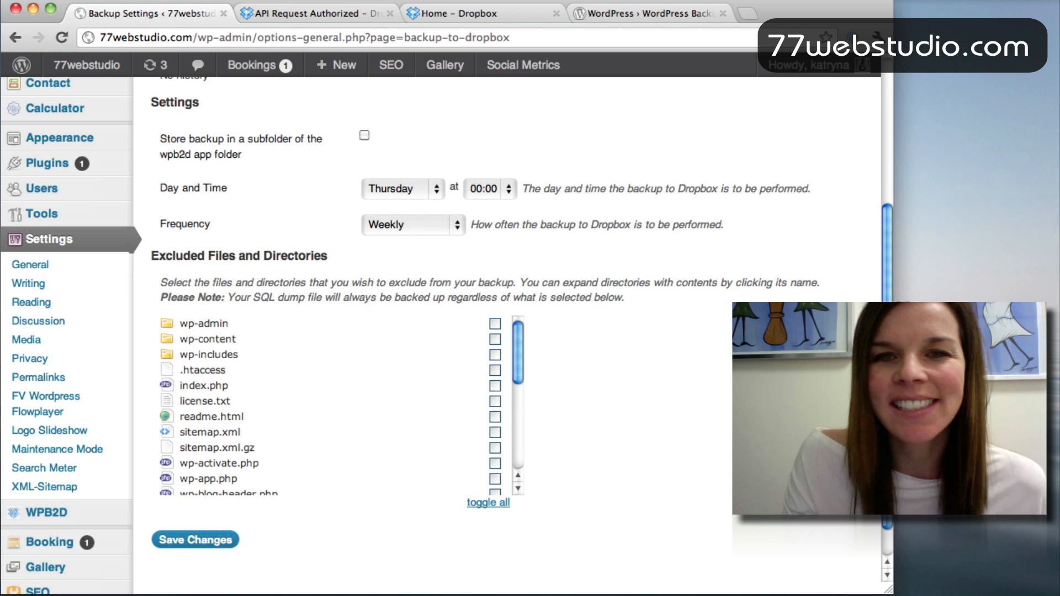
pyautogui.scroll(-3)
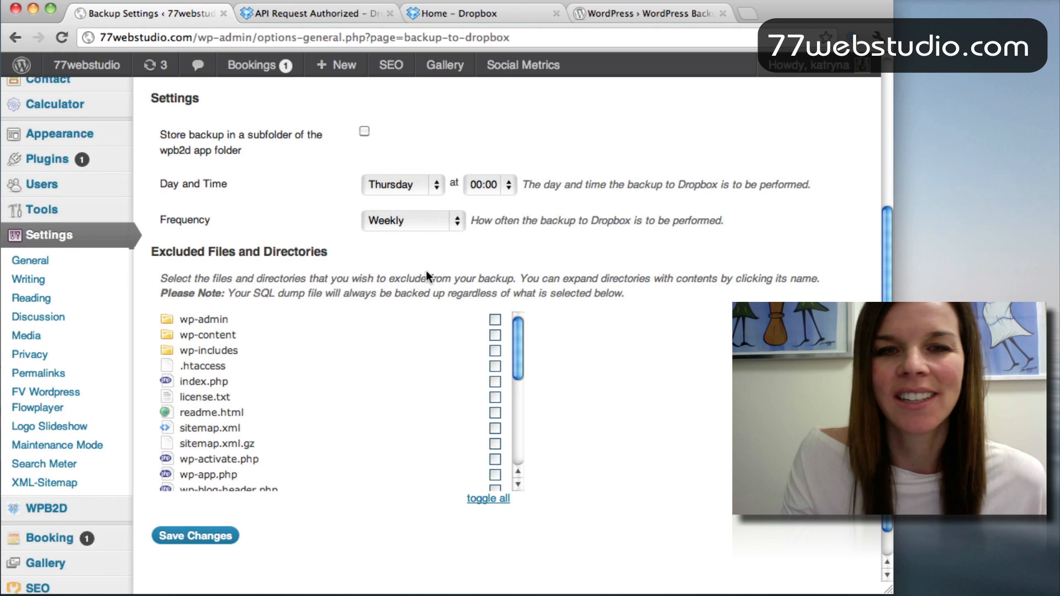
pyautogui.moveTo(460, 228)
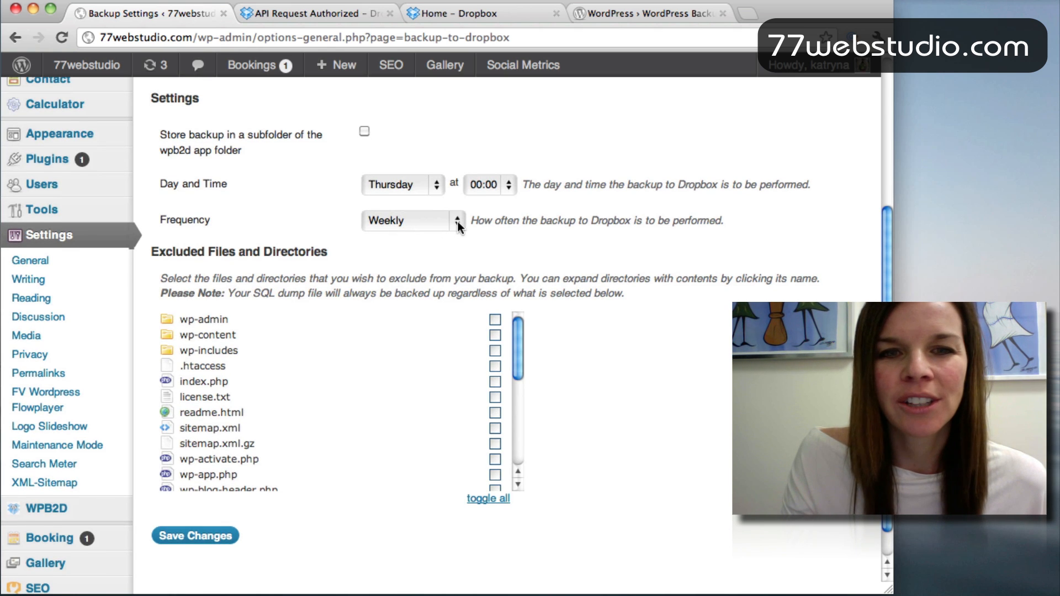
pyautogui.click(411, 219)
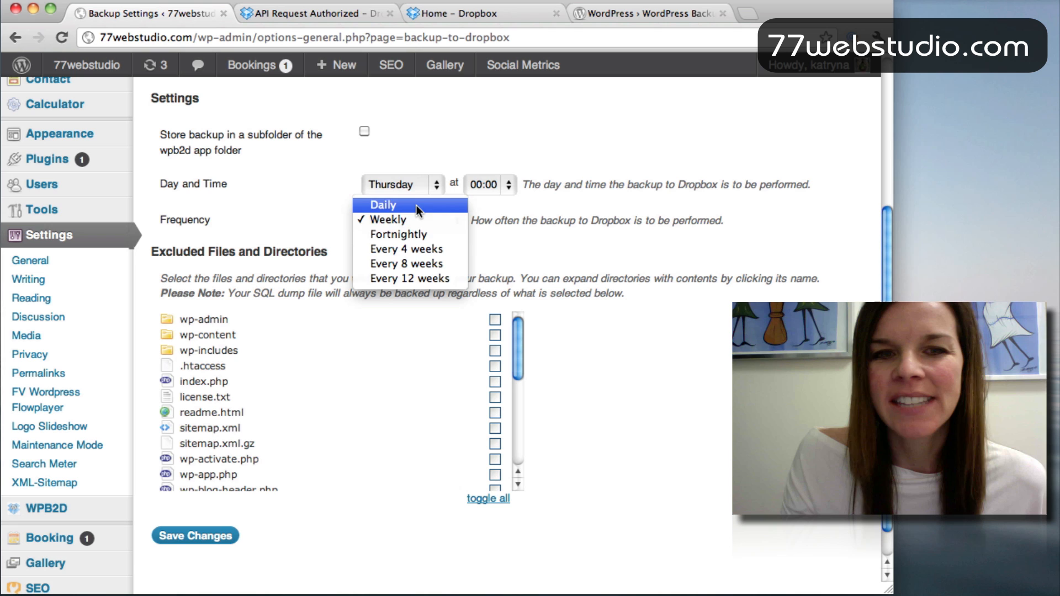
pyautogui.moveTo(424, 279)
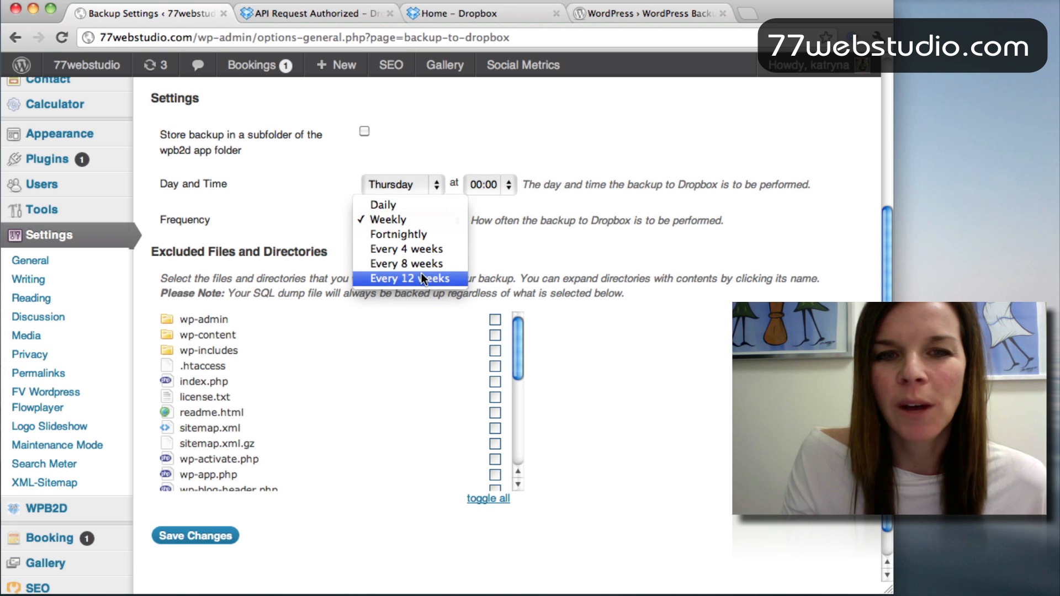
pyautogui.click(382, 205)
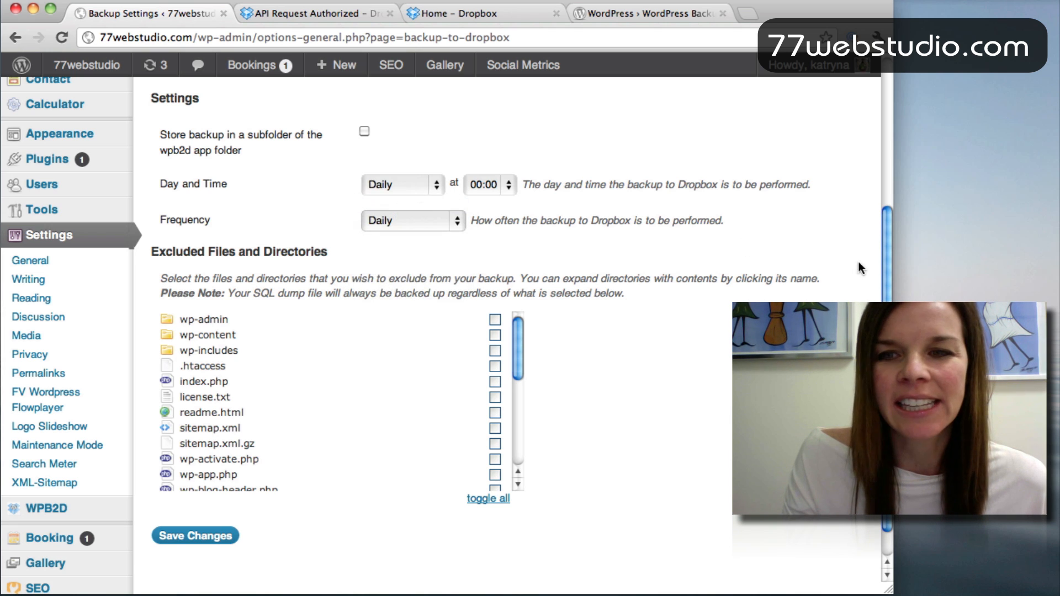
pyautogui.scroll(3)
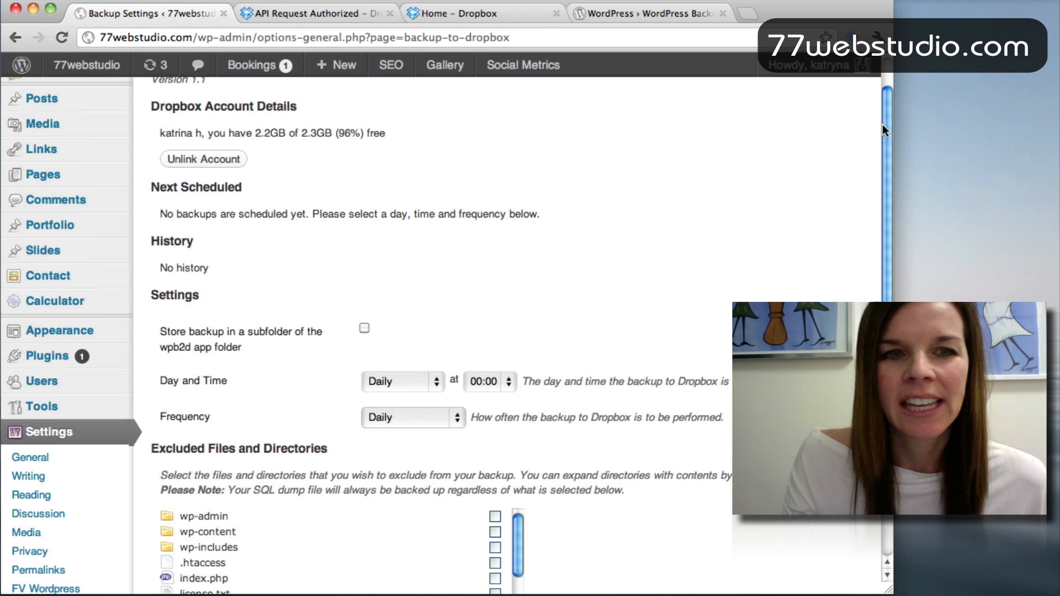
pyautogui.scroll(3)
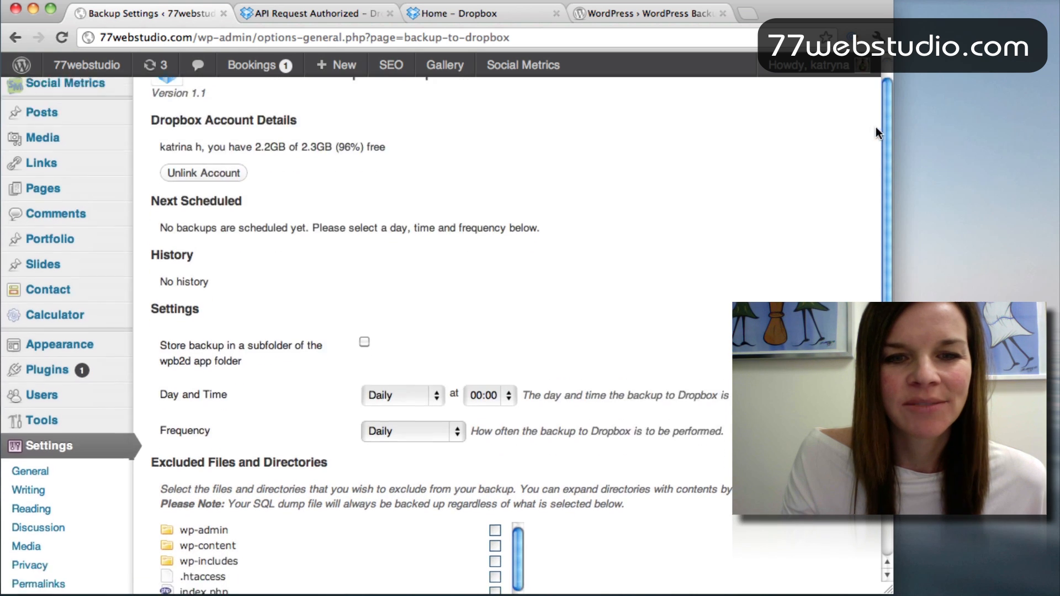
pyautogui.scroll(-3)
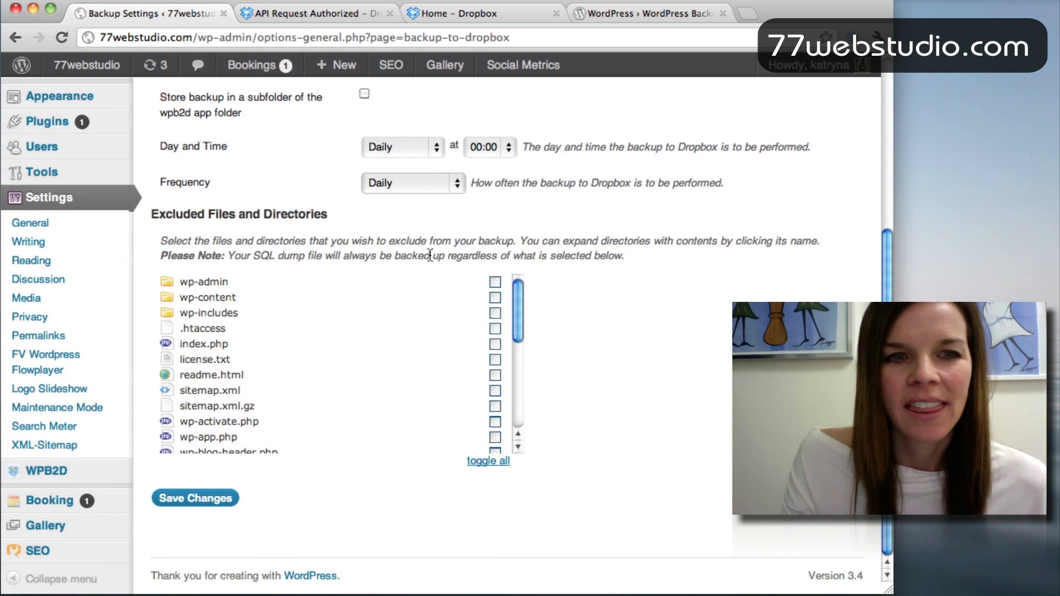
pyautogui.moveTo(297, 227)
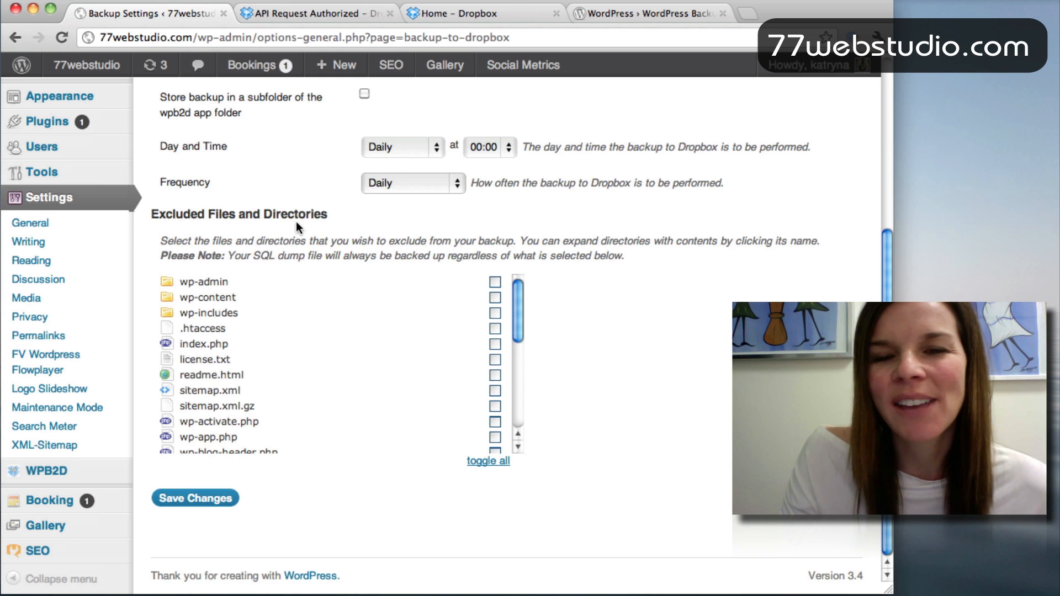
pyautogui.moveTo(423, 275)
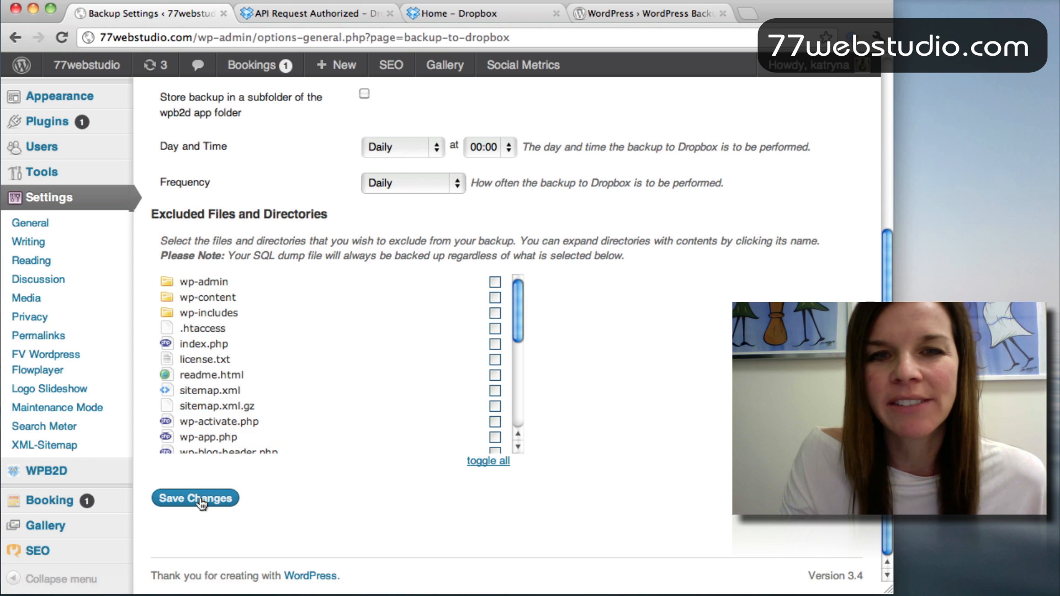
# Step: Save the schedule so the next backup runs 2012-06-21 at 00:00:00
pyautogui.click(199, 500)
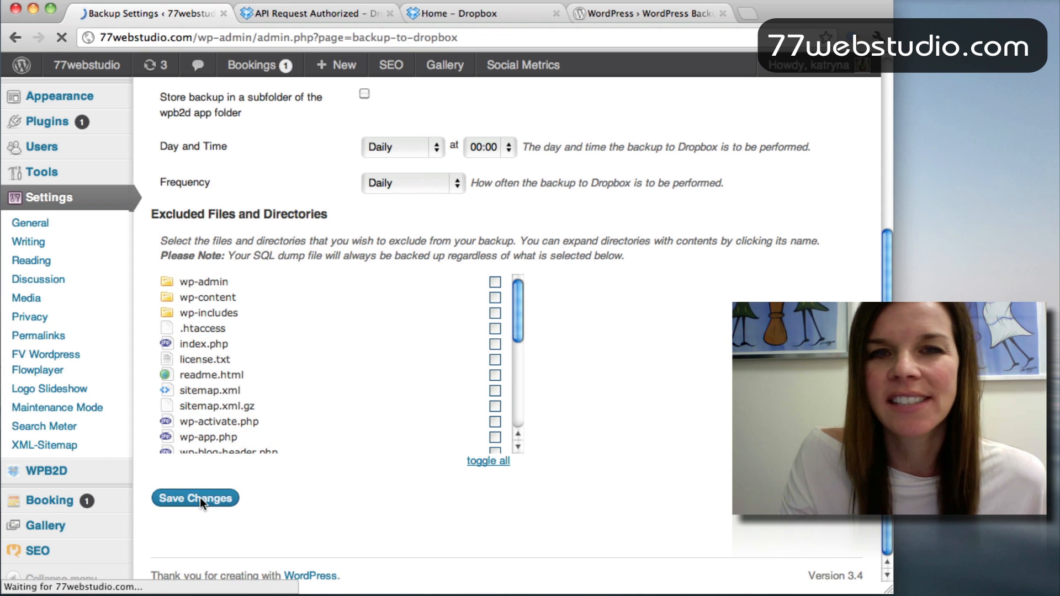
pyautogui.click(194, 498)
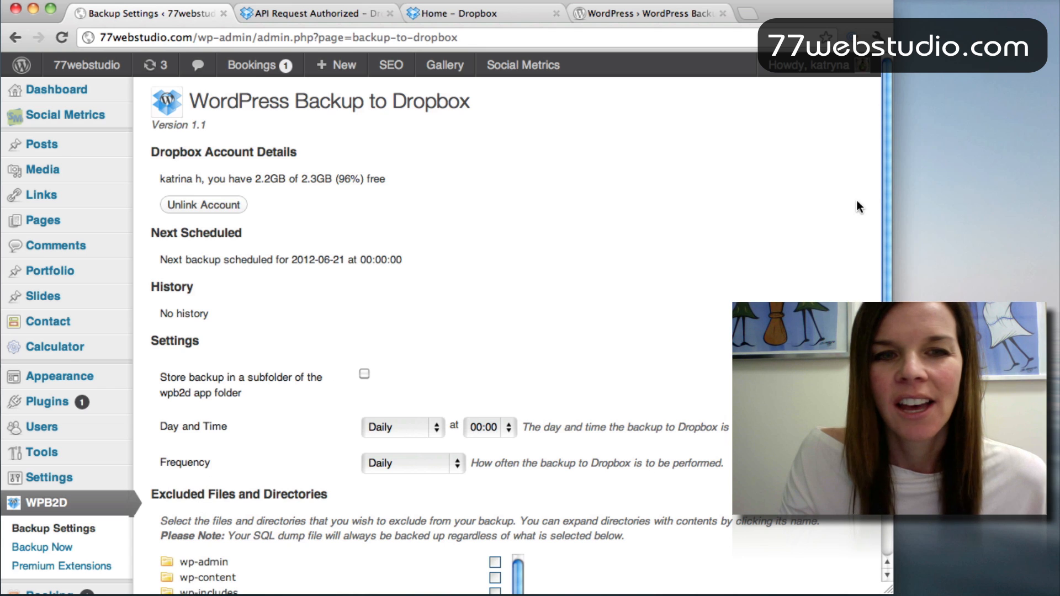
pyautogui.moveTo(227, 267)
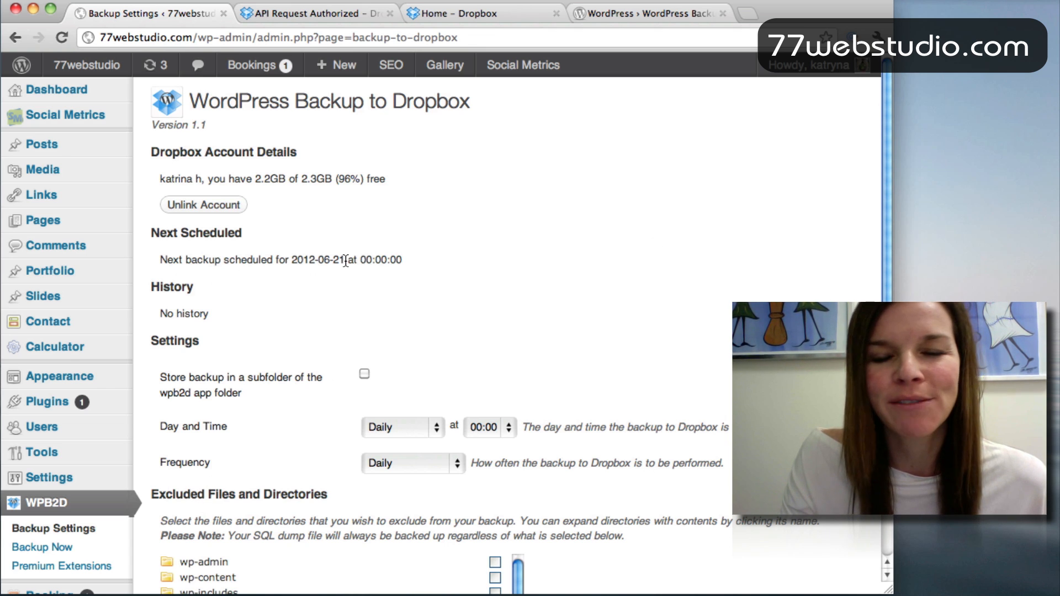
pyautogui.moveTo(888, 194)
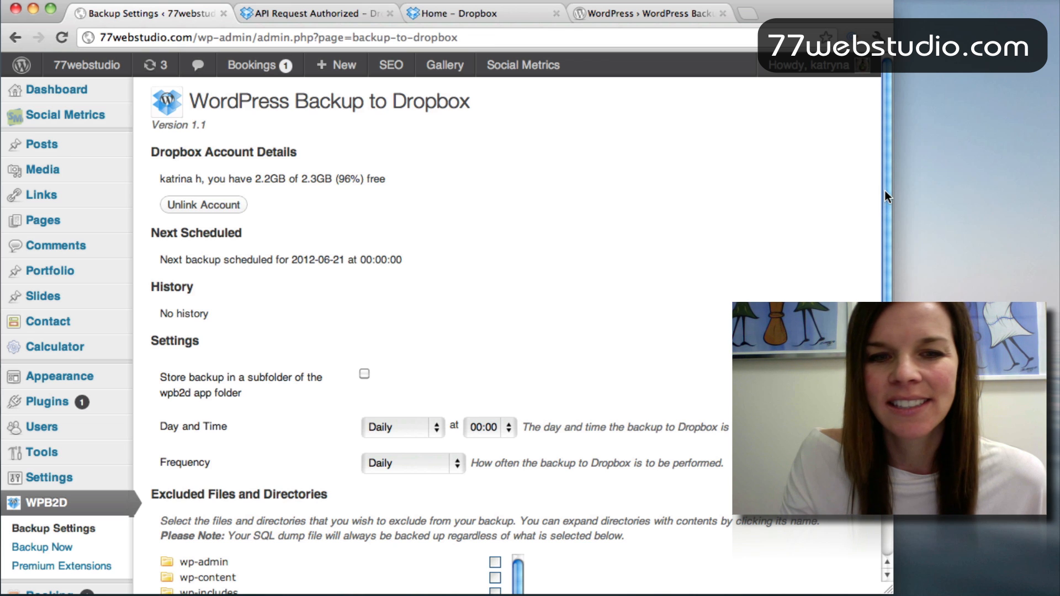
pyautogui.moveTo(896, 130)
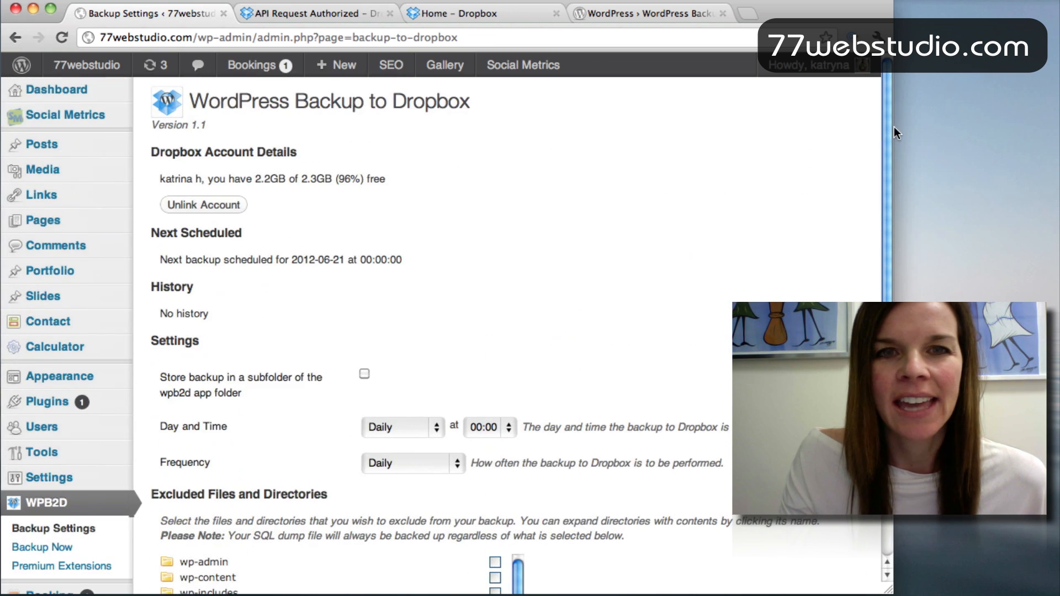
pyautogui.click(462, 11)
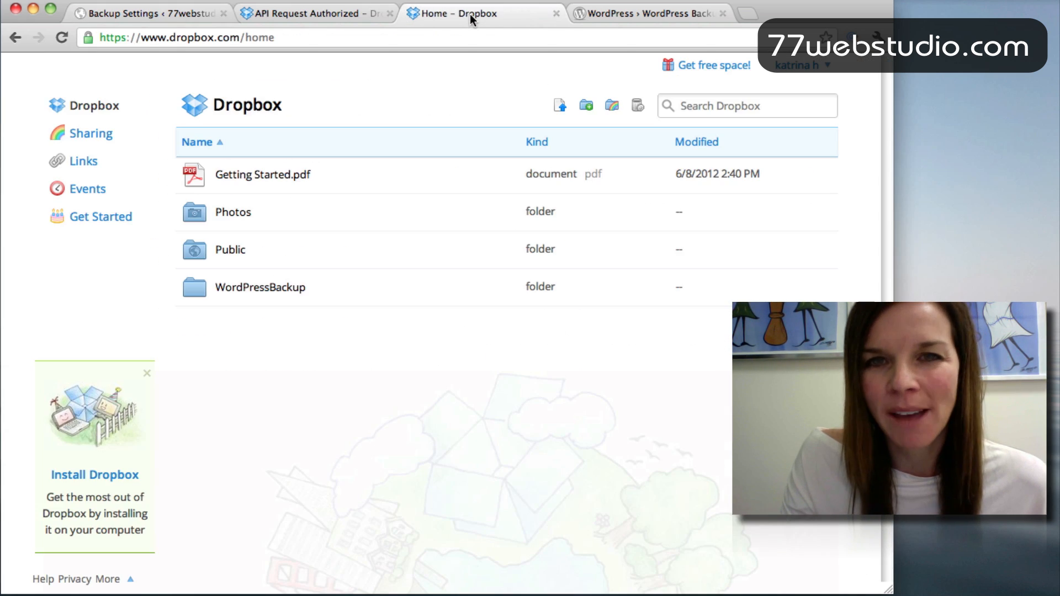
pyautogui.moveTo(274, 298)
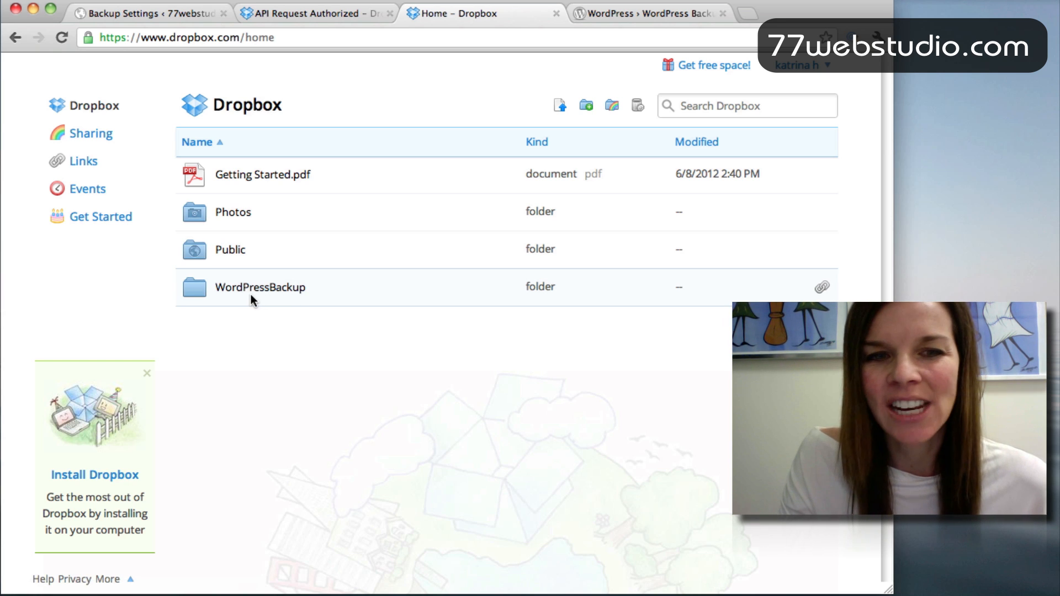
pyautogui.moveTo(247, 295)
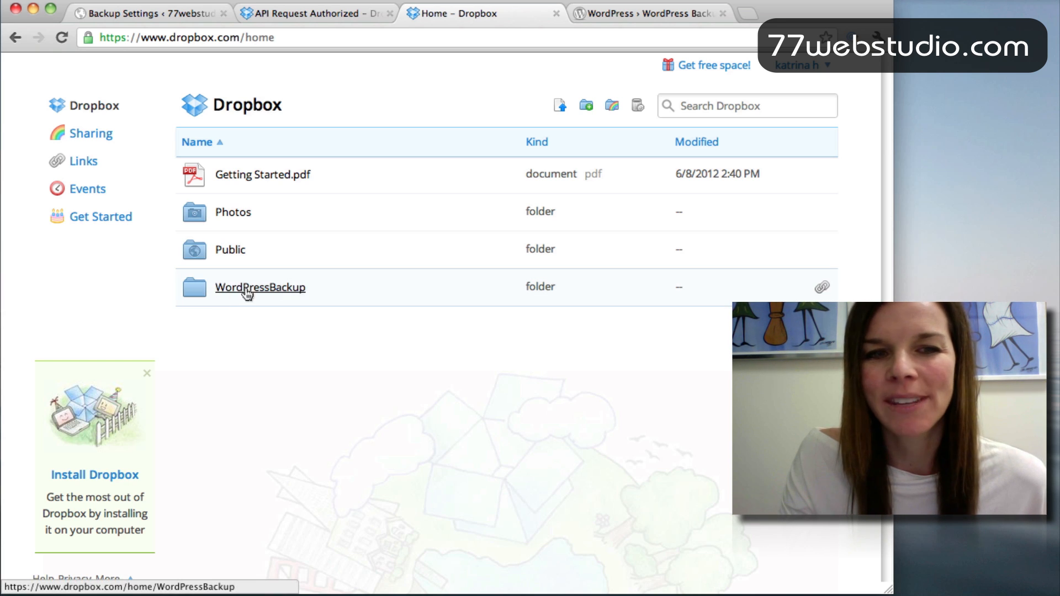
pyautogui.moveTo(299, 294)
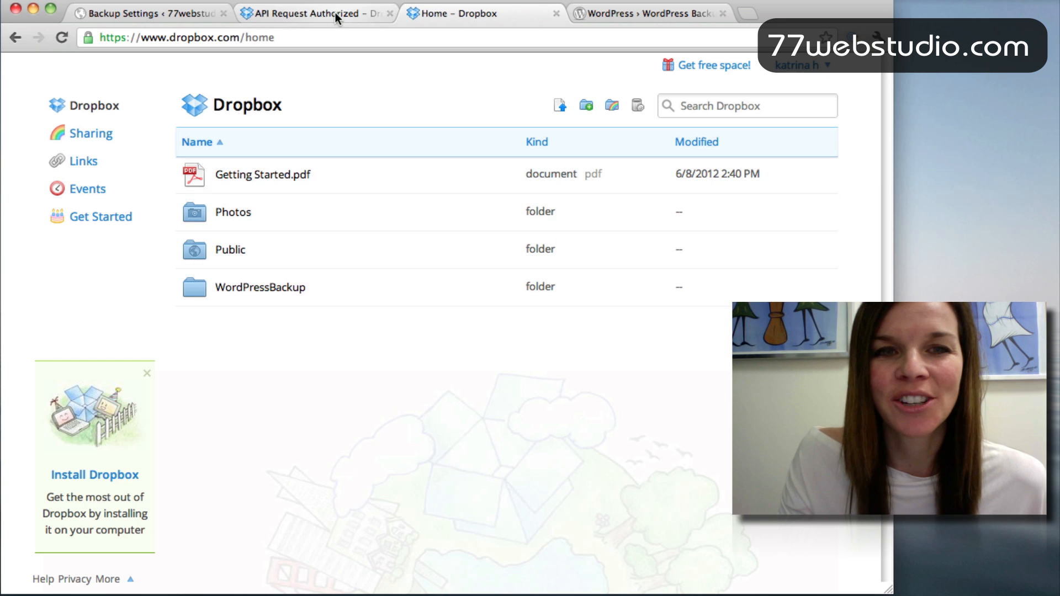
pyautogui.click(138, 14)
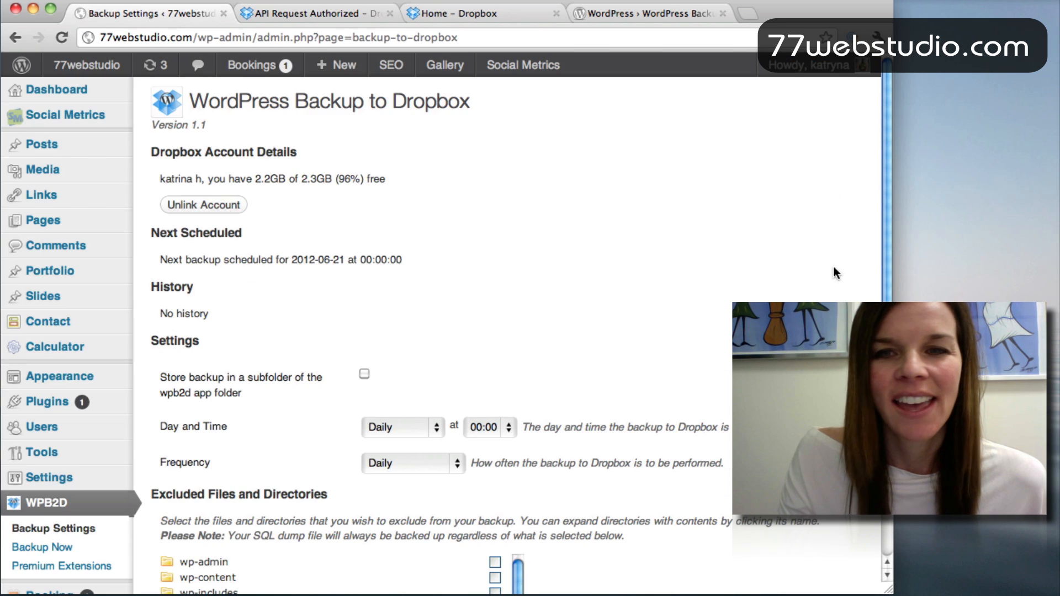
pyautogui.scroll(-3)
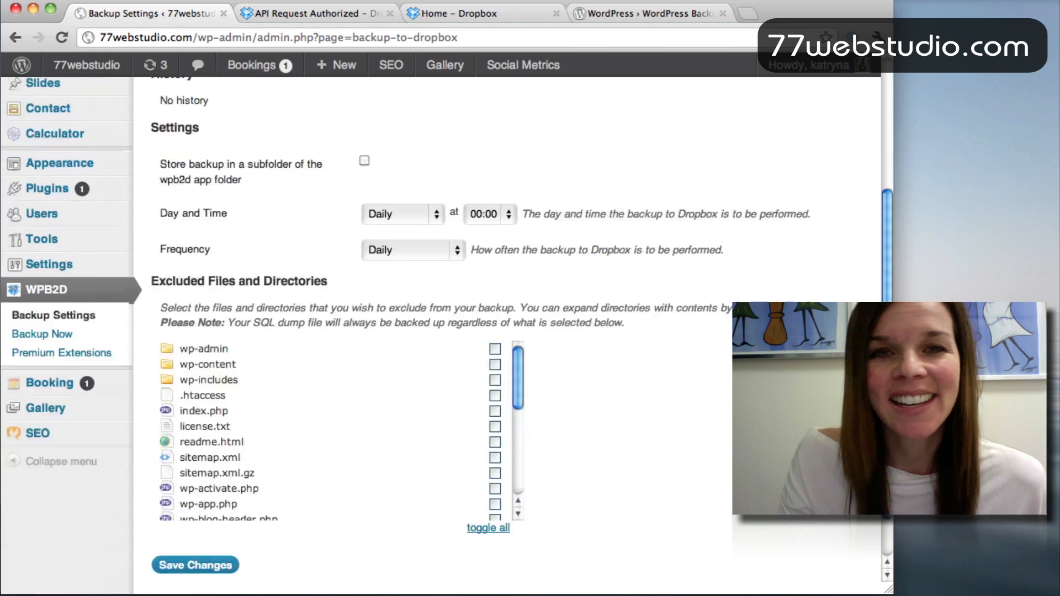